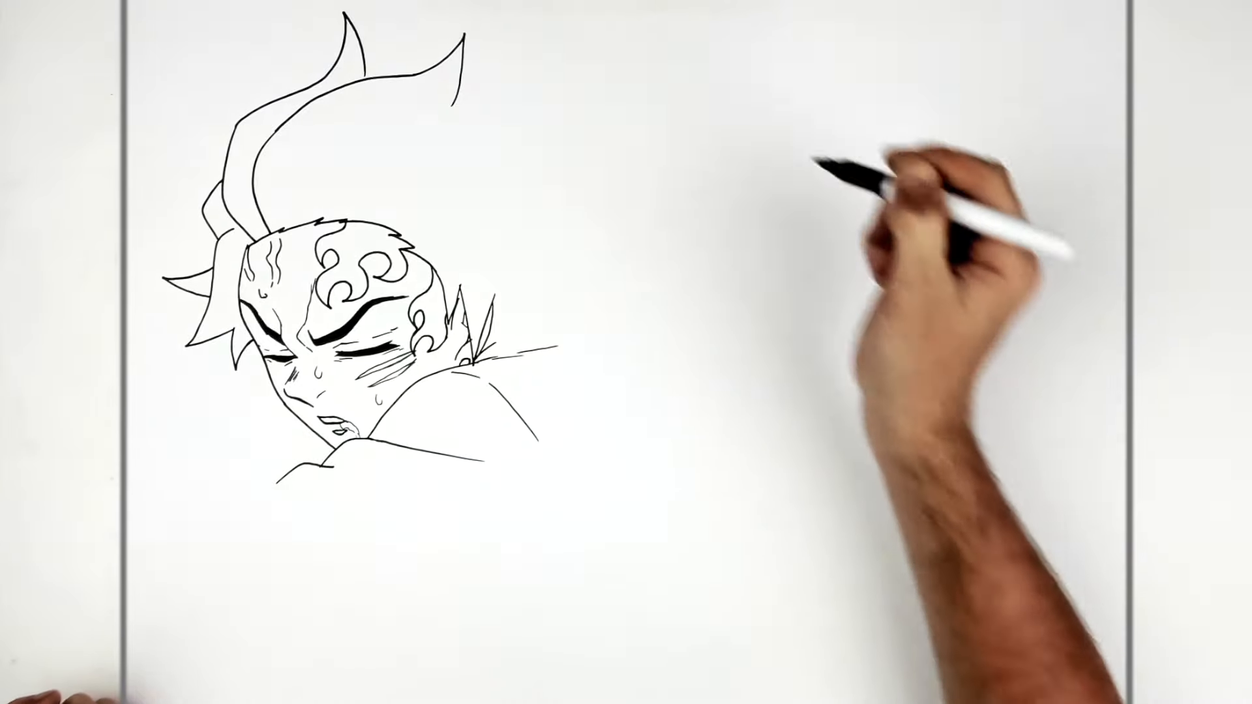
mouse_move(368, 560)
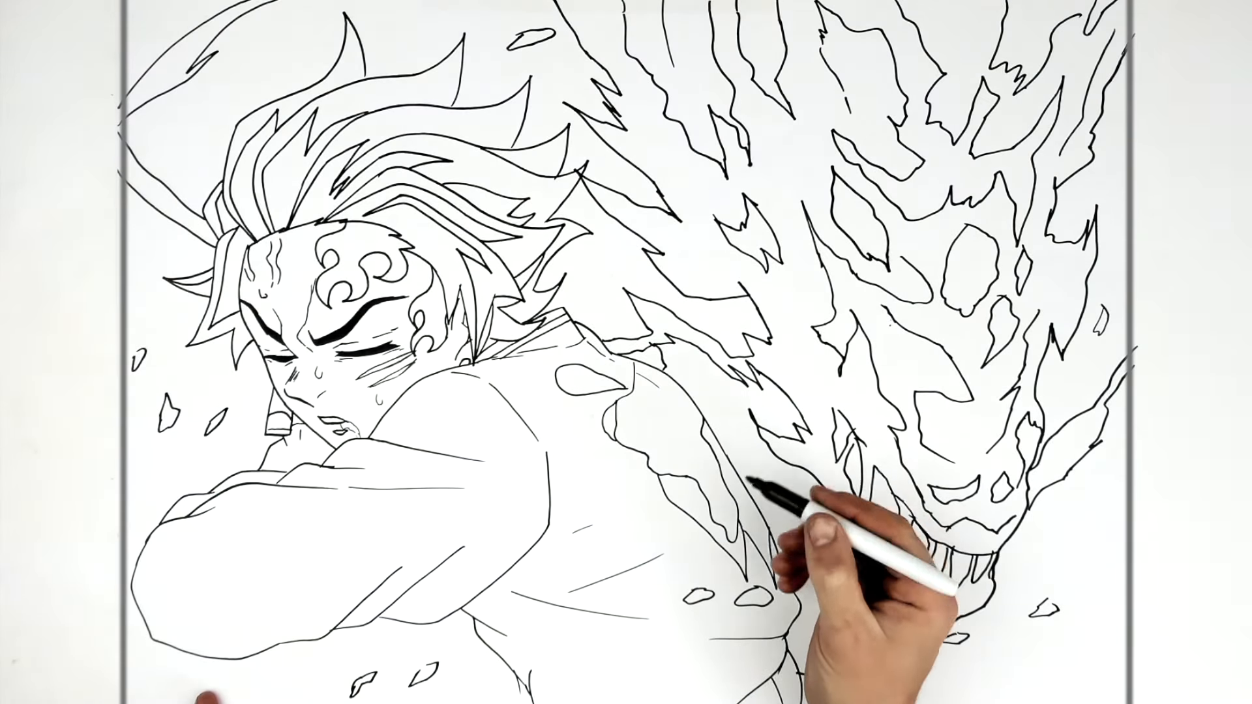
mouse_move(854, 384)
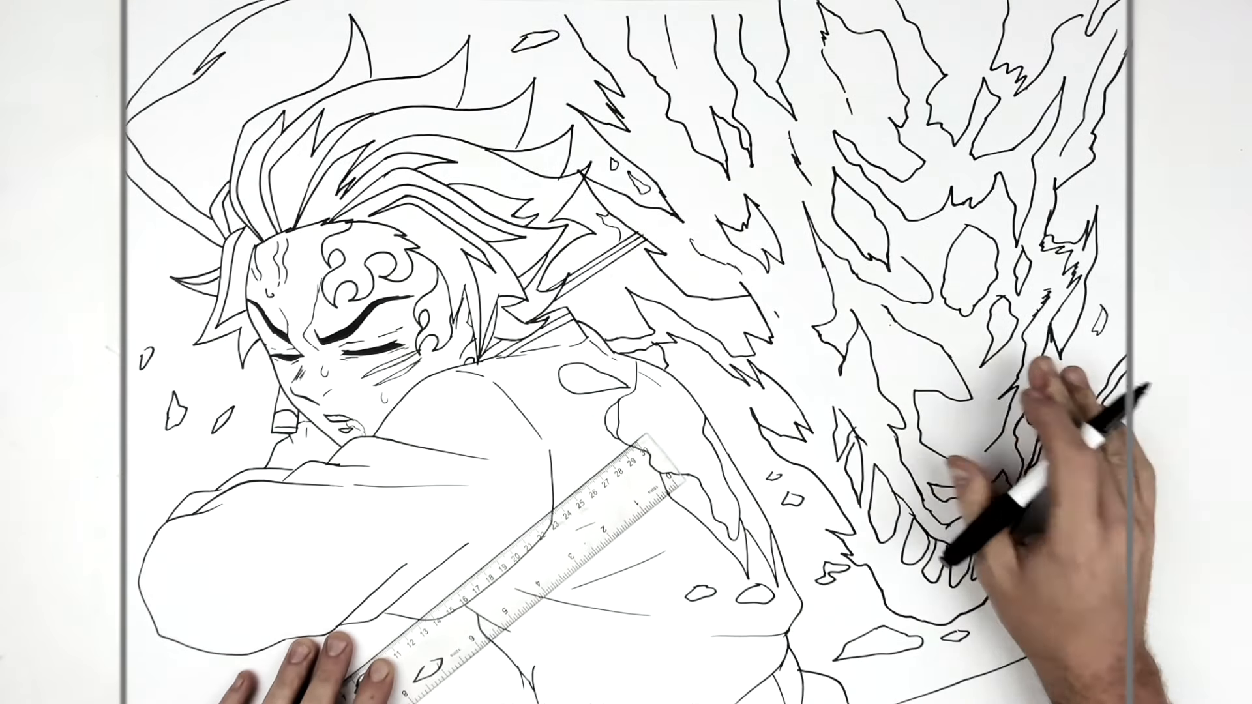
mouse_move(799, 95)
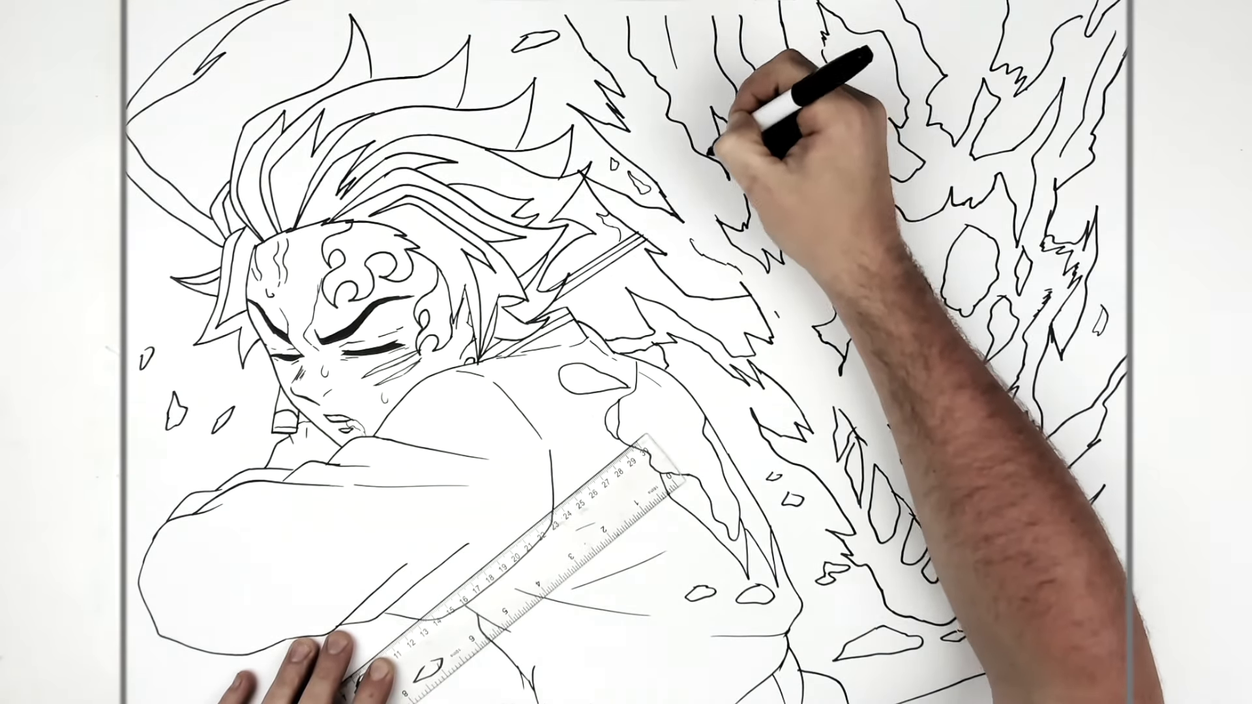